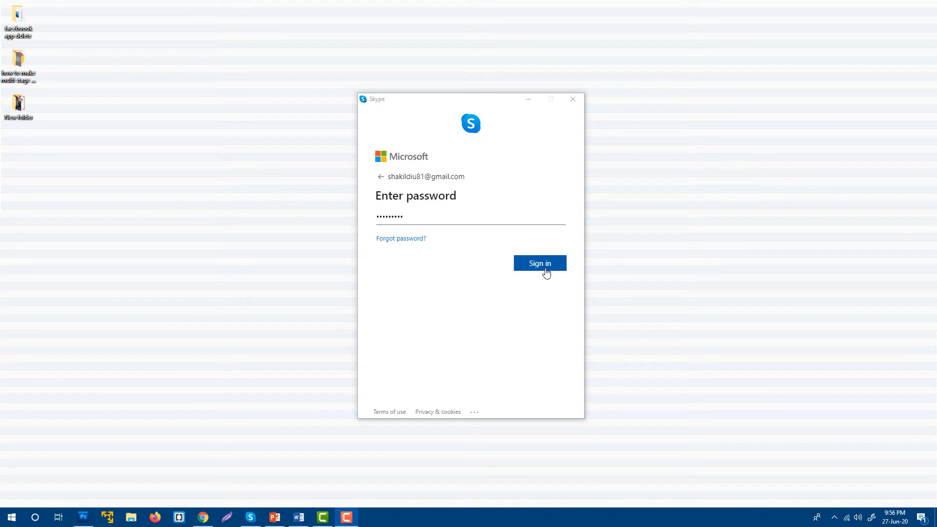
Sign in to Skype with the entered Microsoft account password.
{"action": "left_click", "coordinate": [540, 263]}
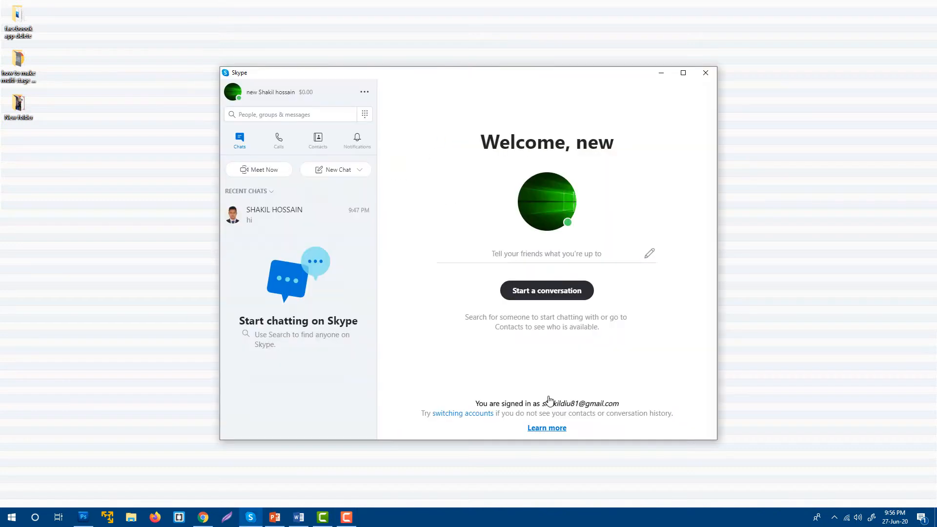
{"action": "mouse_move", "coordinate": [327, 248]}
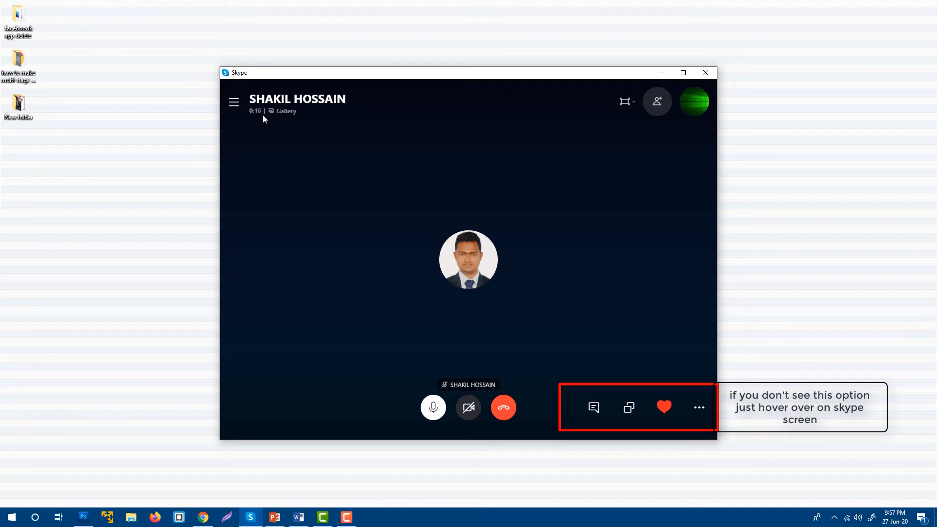
{"action": "mouse_move", "coordinate": [353, 129]}
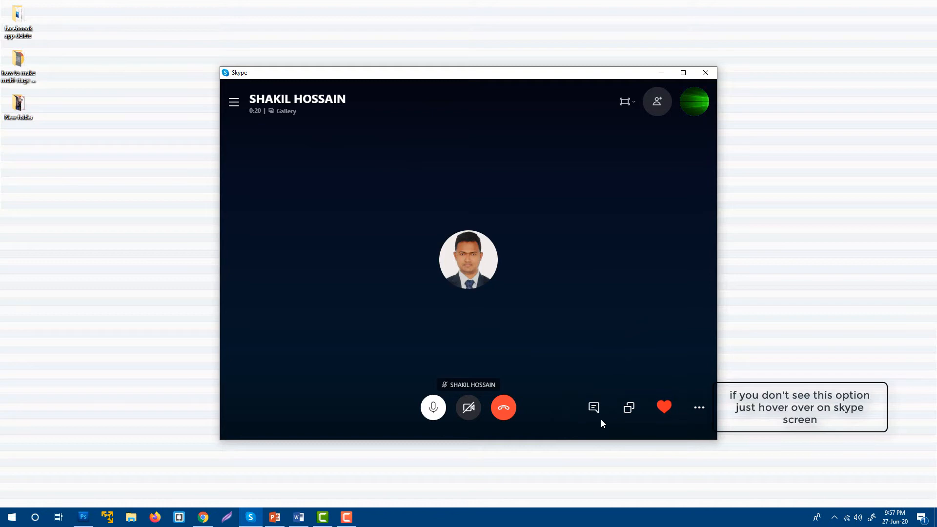
{"action": "left_click", "coordinate": [594, 407]}
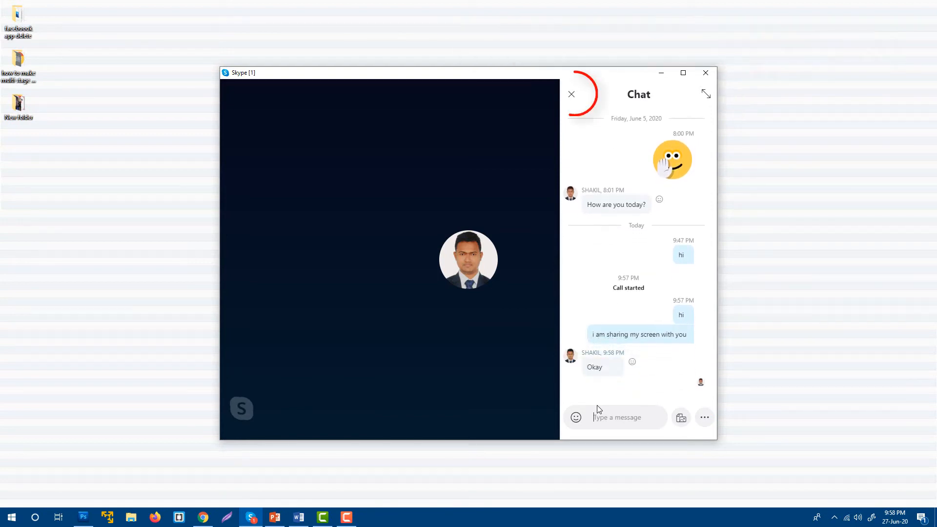
{"action": "left_click", "coordinate": [572, 93]}
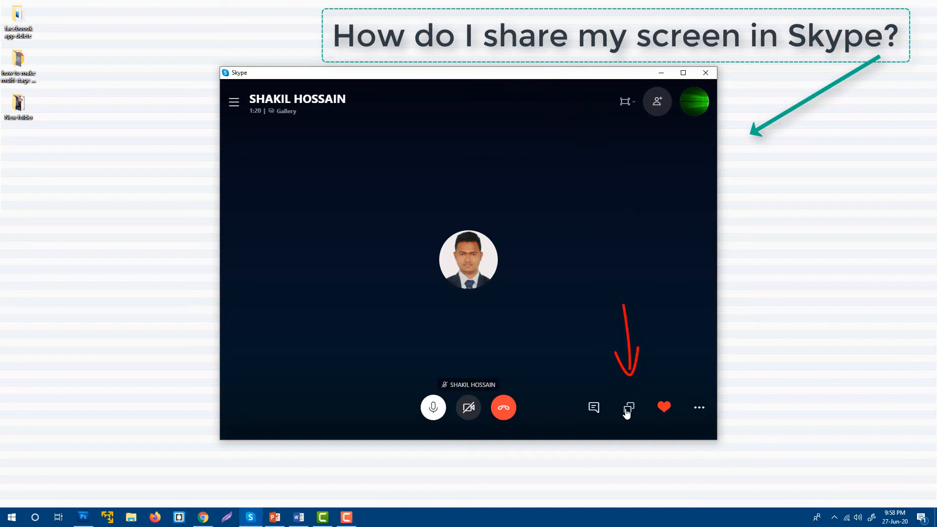
{"action": "mouse_move", "coordinate": [628, 407]}
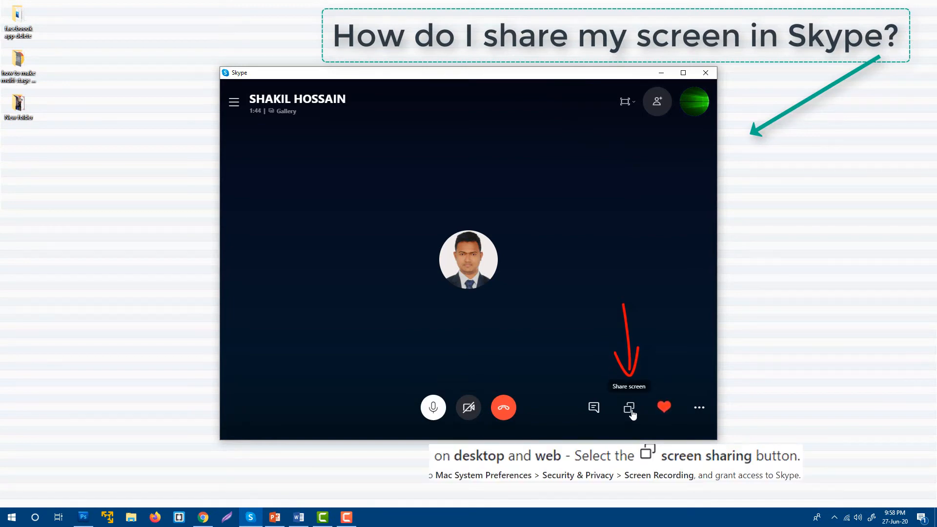
Bring up the screen-sharing display picker from the call controls.
{"action": "left_click", "coordinate": [628, 408]}
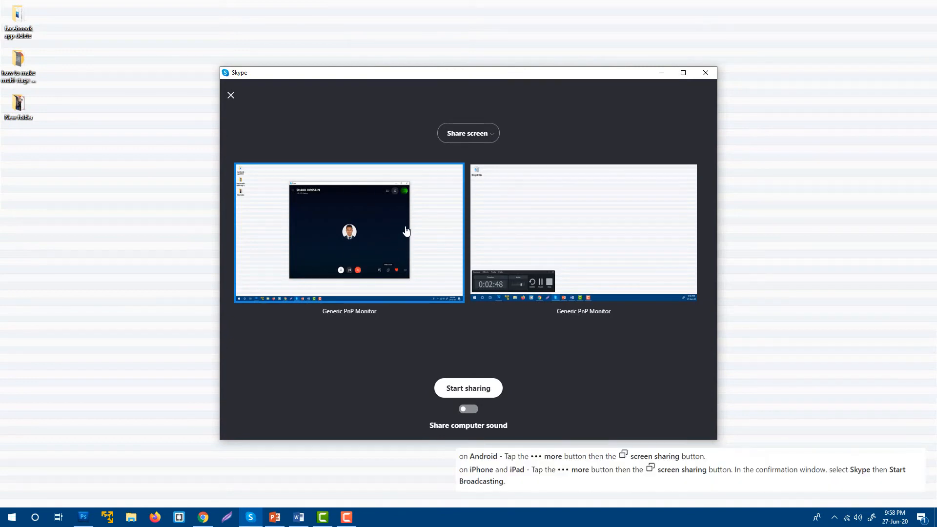
{"action": "mouse_move", "coordinate": [579, 263]}
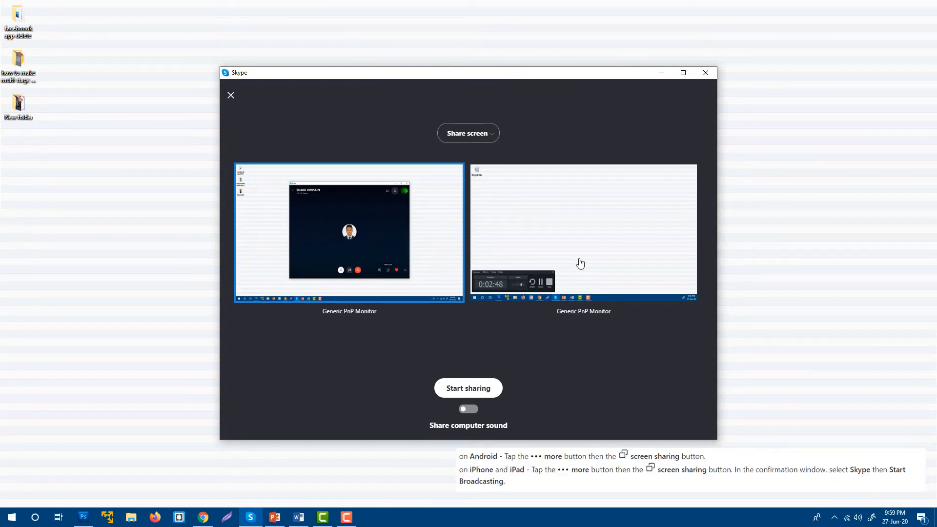
{"action": "mouse_move", "coordinate": [394, 246]}
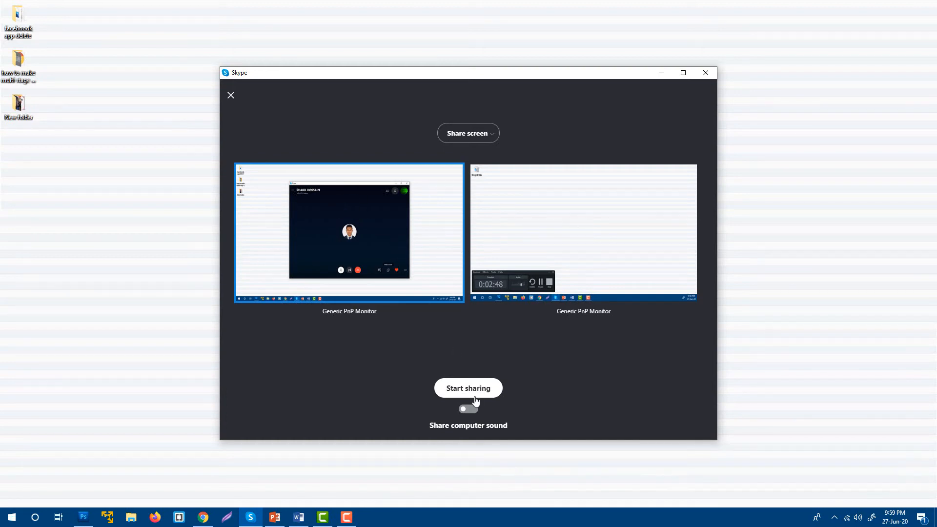
Switch on Share computer sound, keeping the first monitor selected.
{"action": "left_click", "coordinate": [468, 409]}
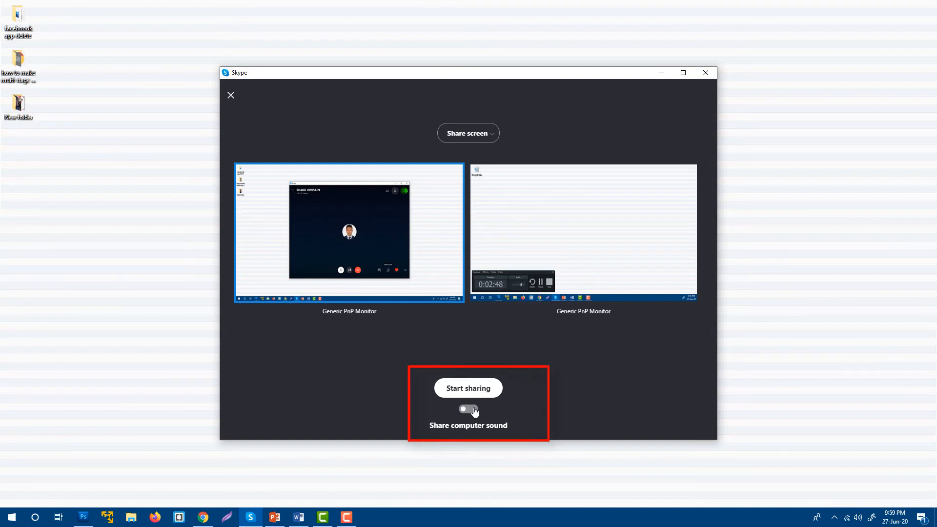
{"action": "left_click", "coordinate": [468, 408]}
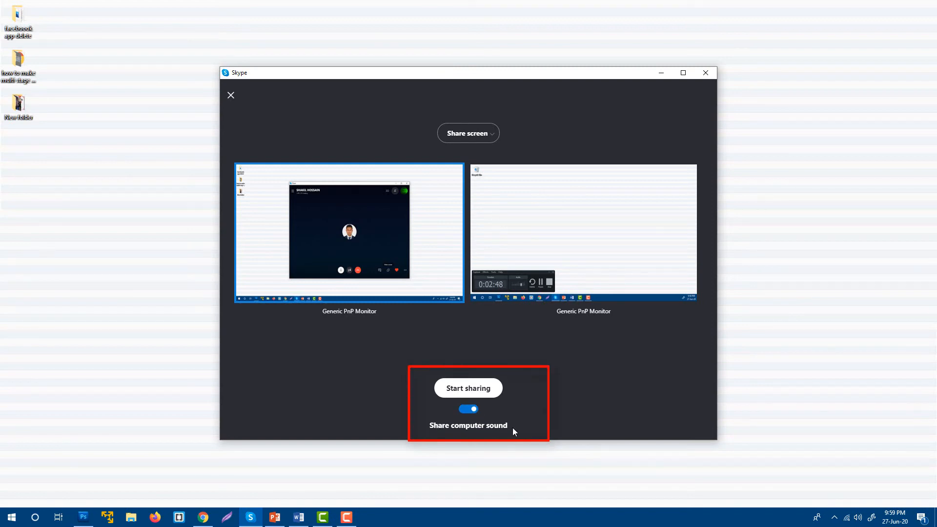
Start sharing the first display so the call shrinks to a floating widget.
{"action": "left_click", "coordinate": [469, 388]}
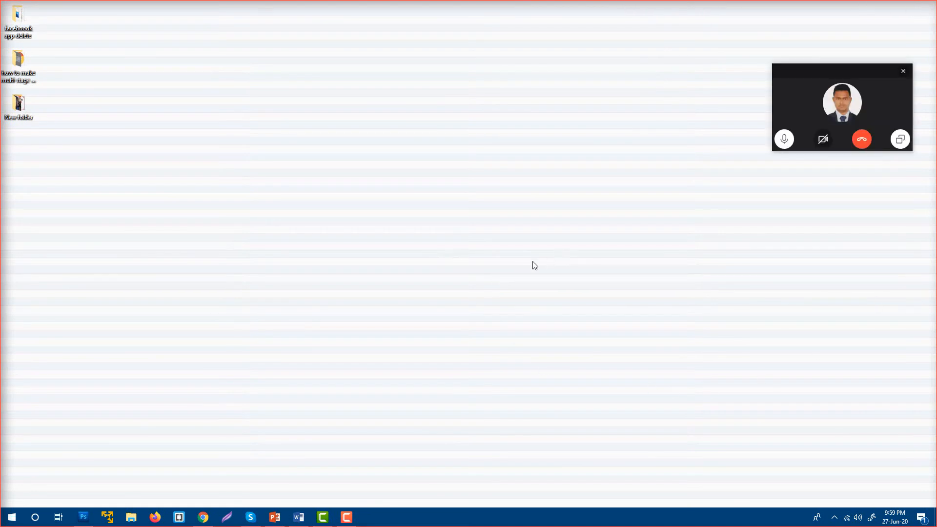
{"action": "mouse_move", "coordinate": [869, 2]}
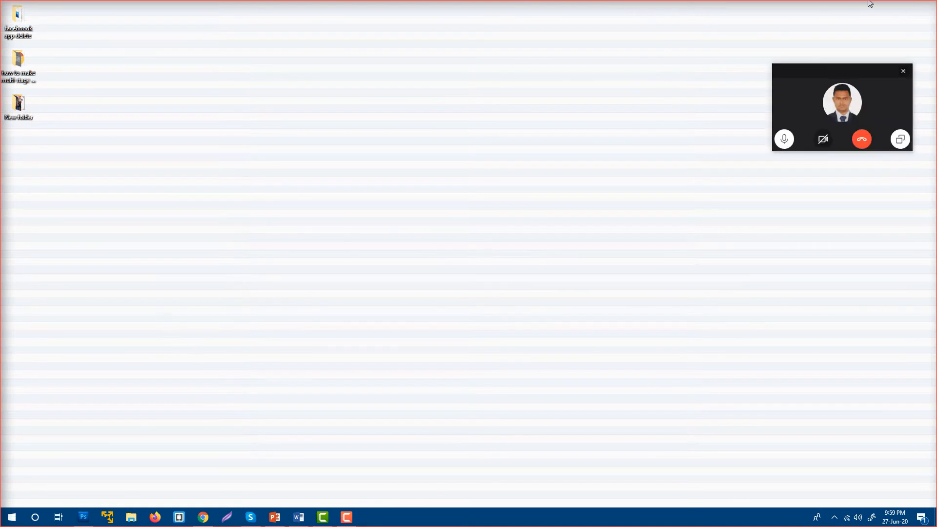